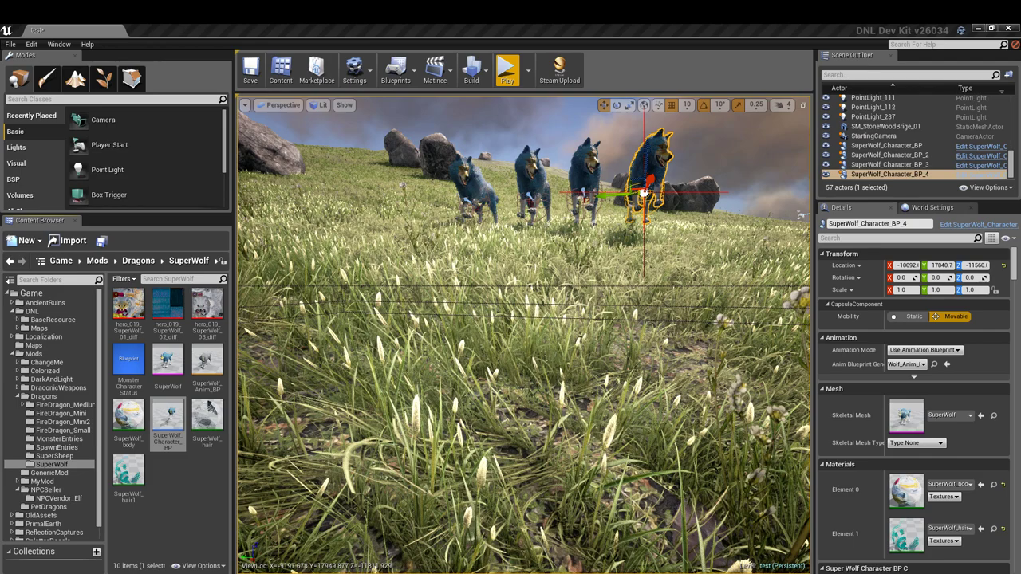
mouse_move(783, 322)
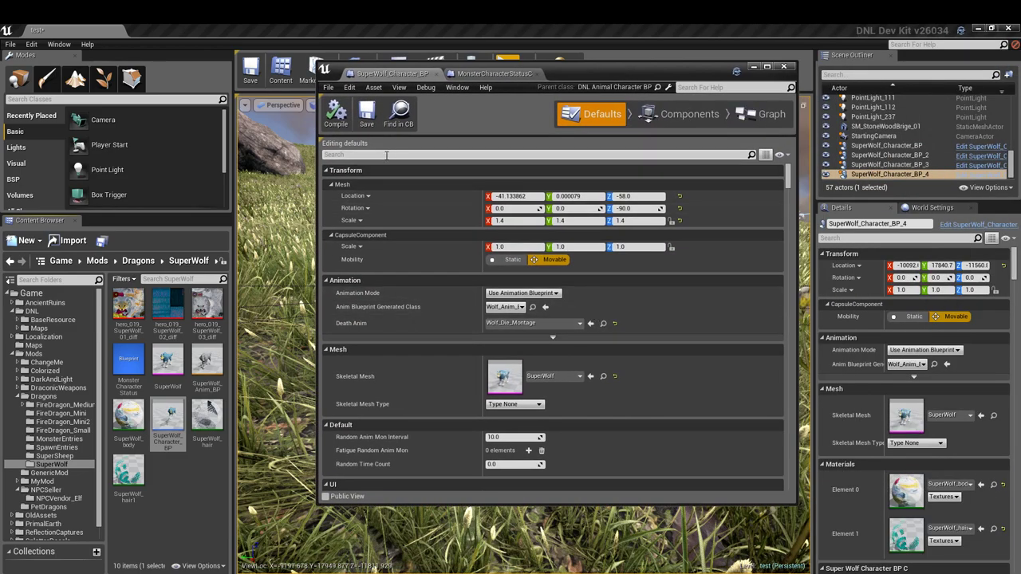
Step: Search the SuperWolf defaults for 'name', confirm Descriptive Name is Super Wolf, then clear the search
type("name des")
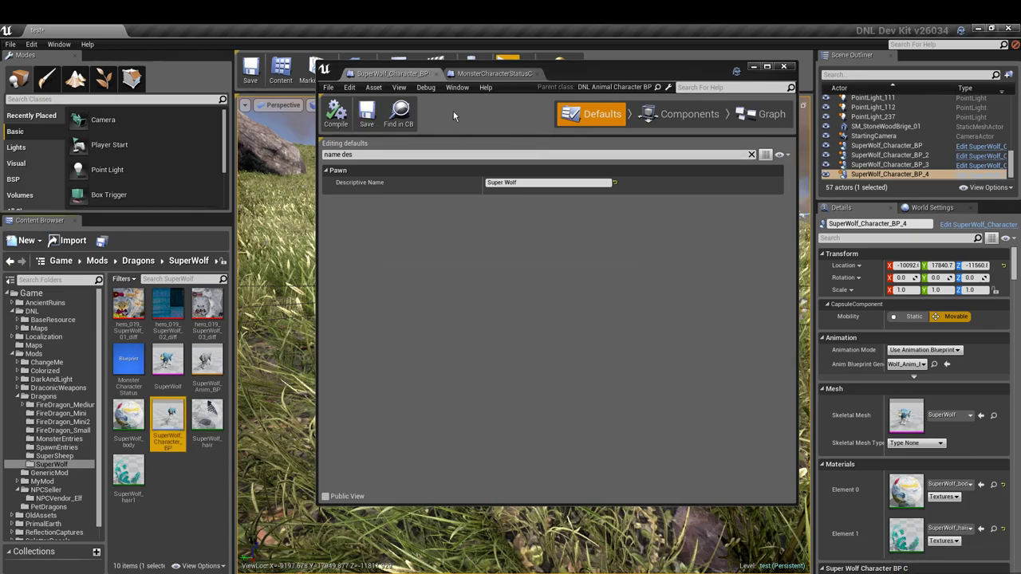
left_click(494, 73)
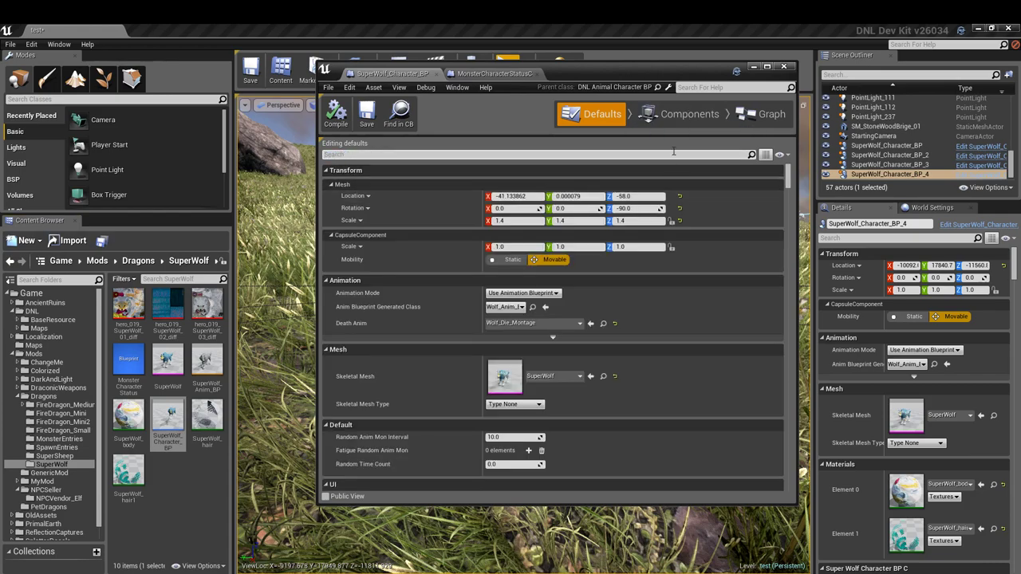
Step: Show MonsterCharacterStatus_BP_Wolf_C1's max status values: Health 200, Stamina 150, Food 1100
left_click(688, 114)
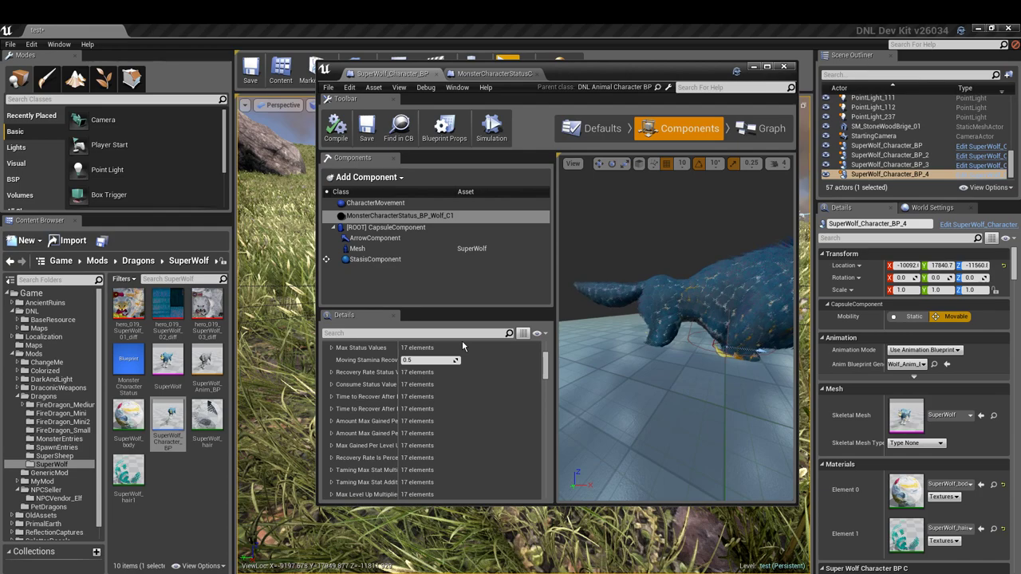
mouse_move(400, 216)
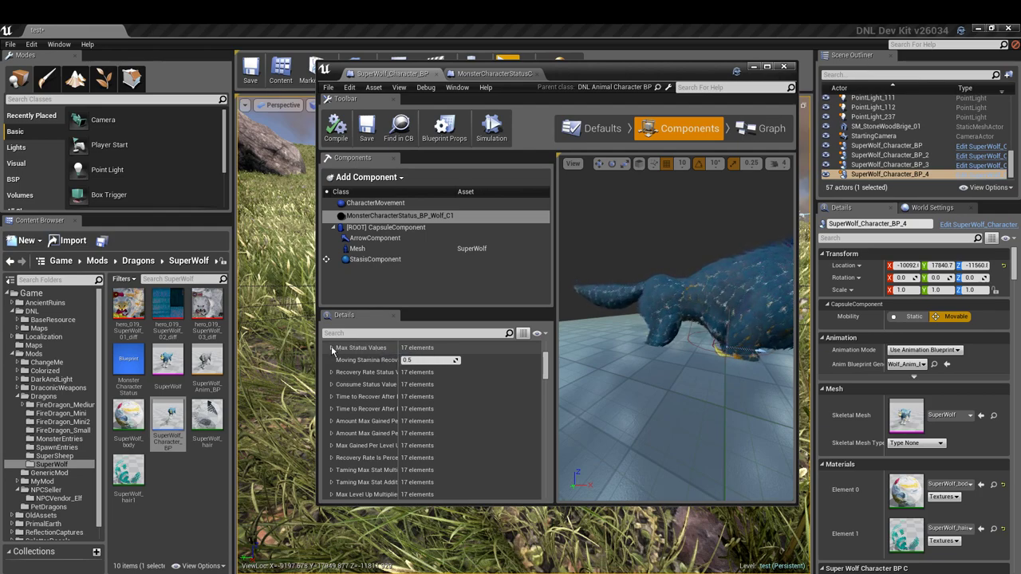
left_click(333, 347)
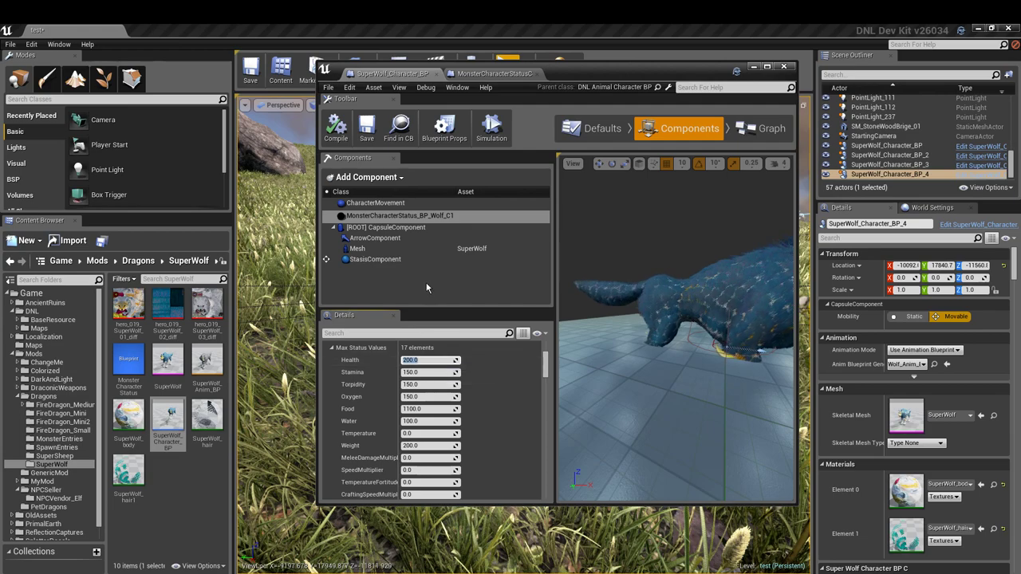
Step: Delete the wolf status component and search the DNL folder for 'mons' status blueprints
right_click(399, 215)
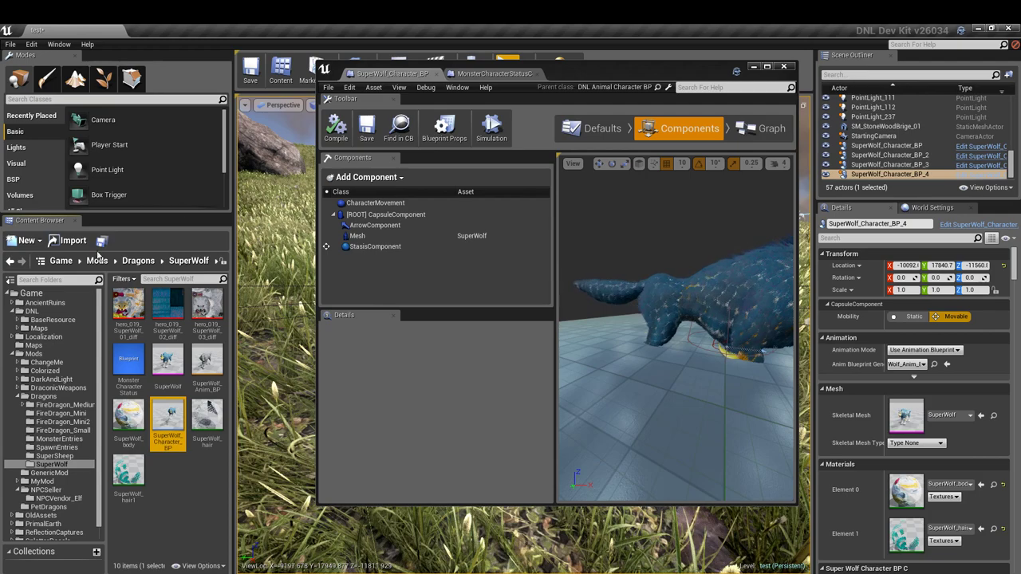
left_click(51, 463)
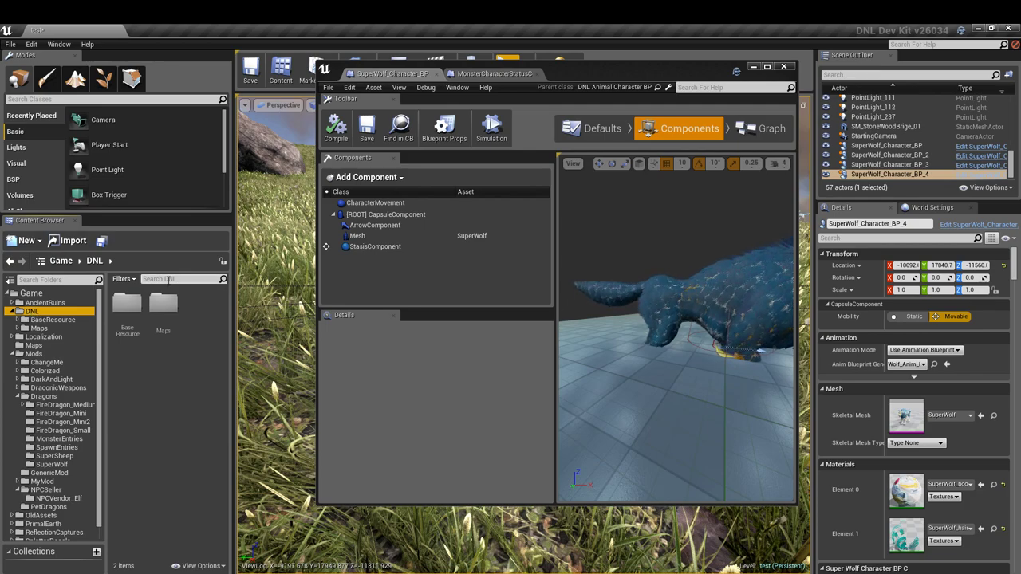
type("monsterchara")
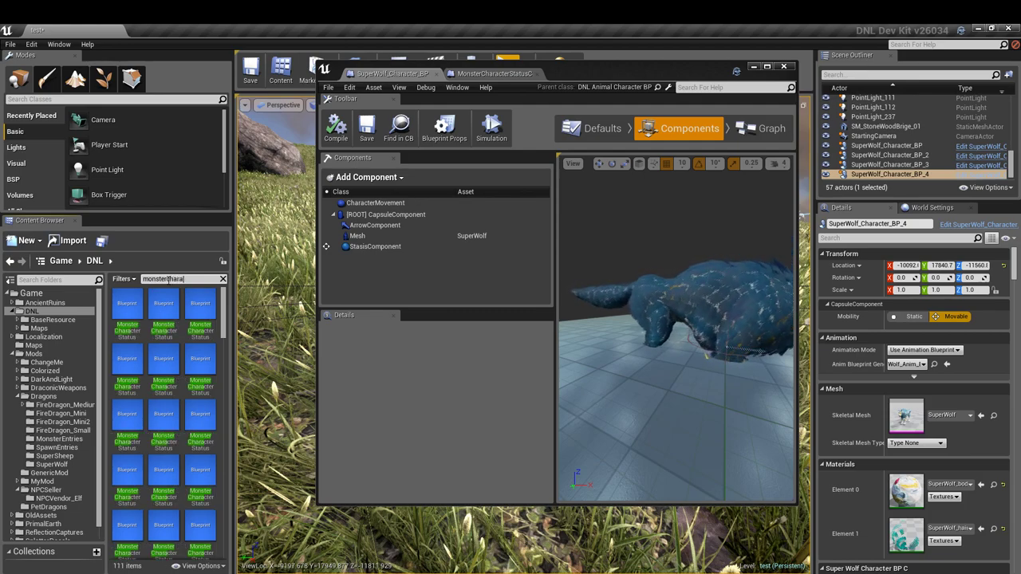
mouse_move(199, 359)
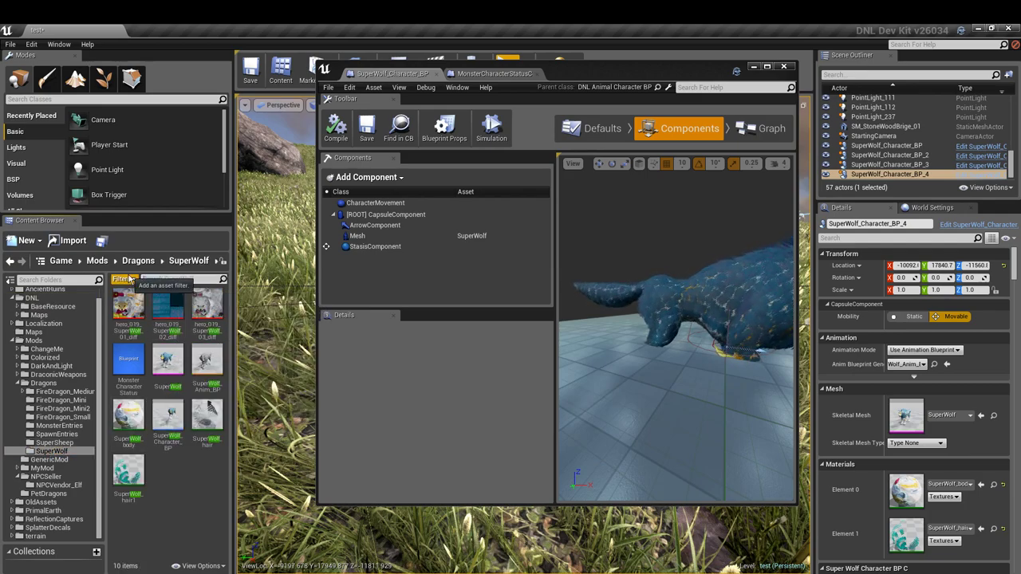
mouse_move(128, 383)
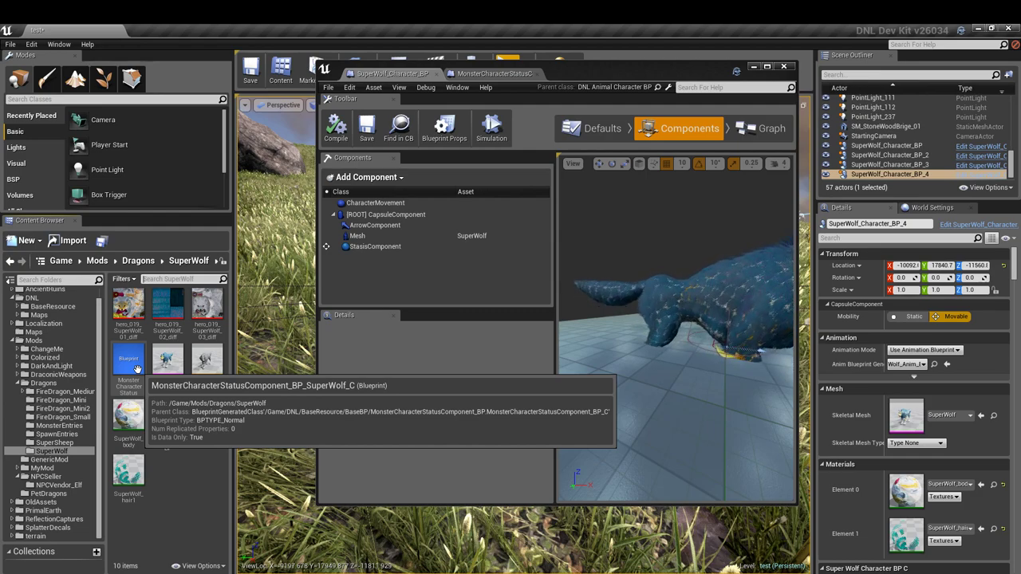
Step: Add the SuperWolf MonsterCharacterStatus component from the Add Component list
left_click(365, 177)
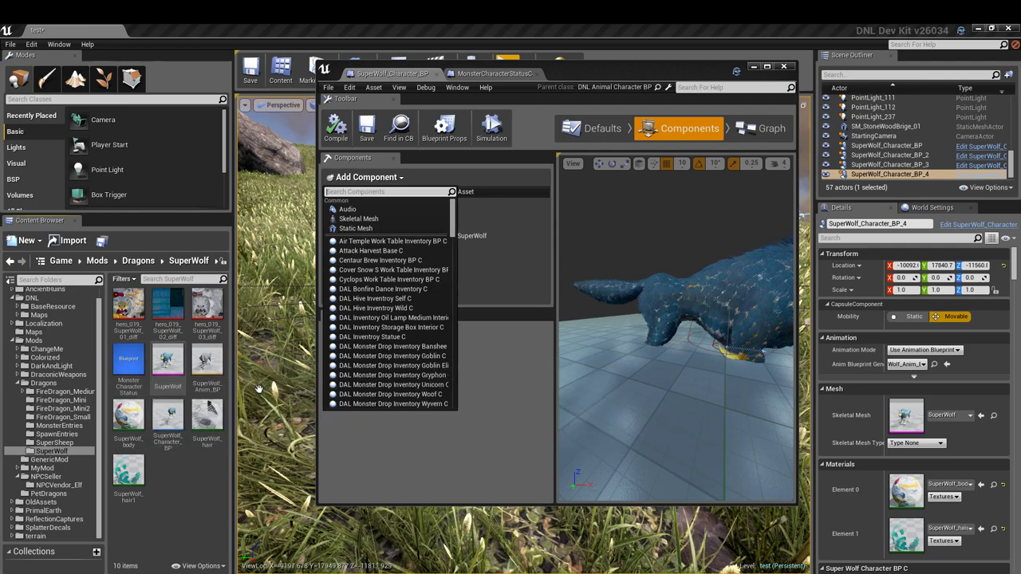
scroll("down", 3)
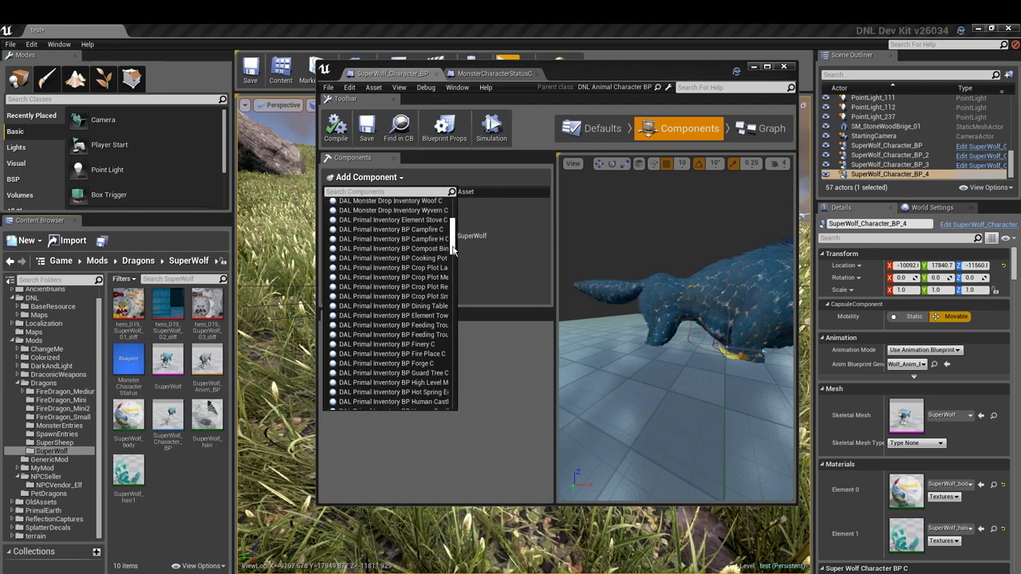
scroll("down", 3)
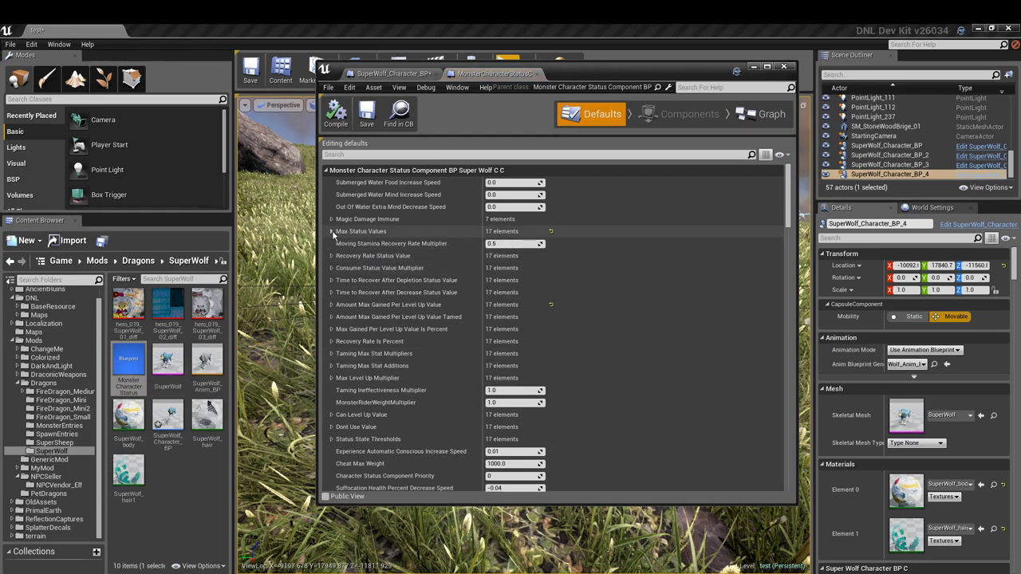
Step: Review max status values Health 2500, Stamina 300, Weight 800 and compile the status component
left_click(331, 231)
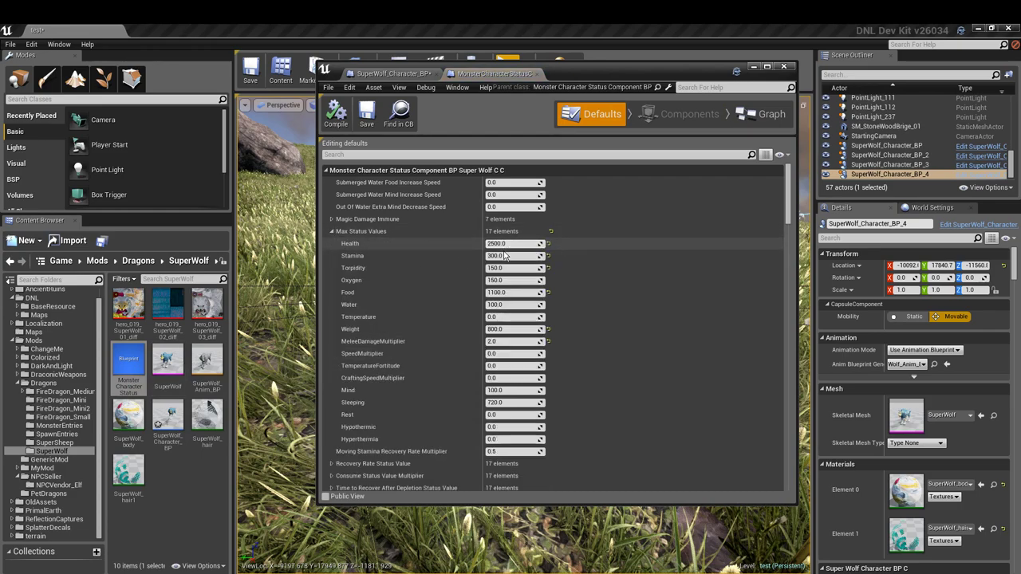
mouse_move(510, 316)
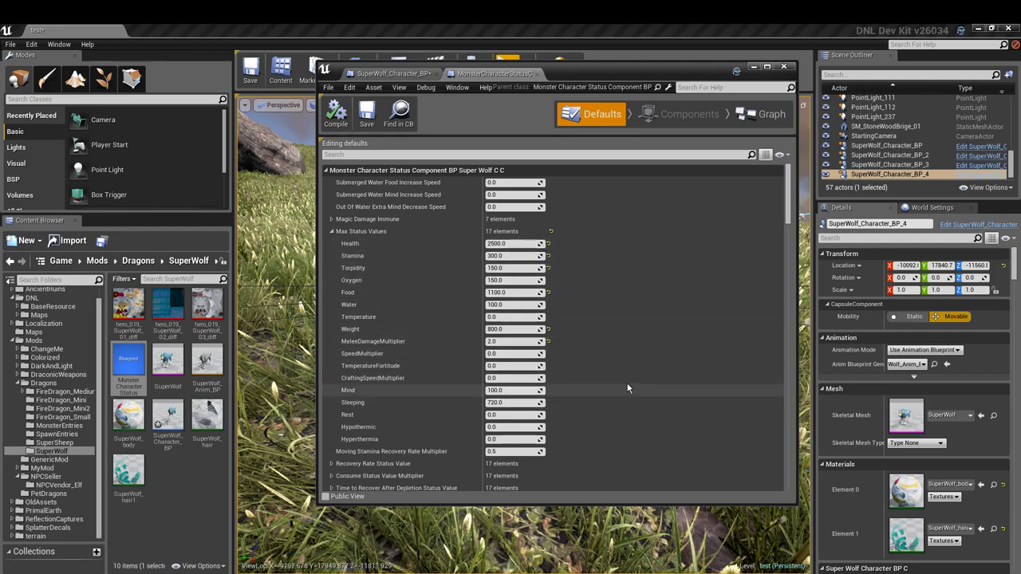
mouse_move(335, 113)
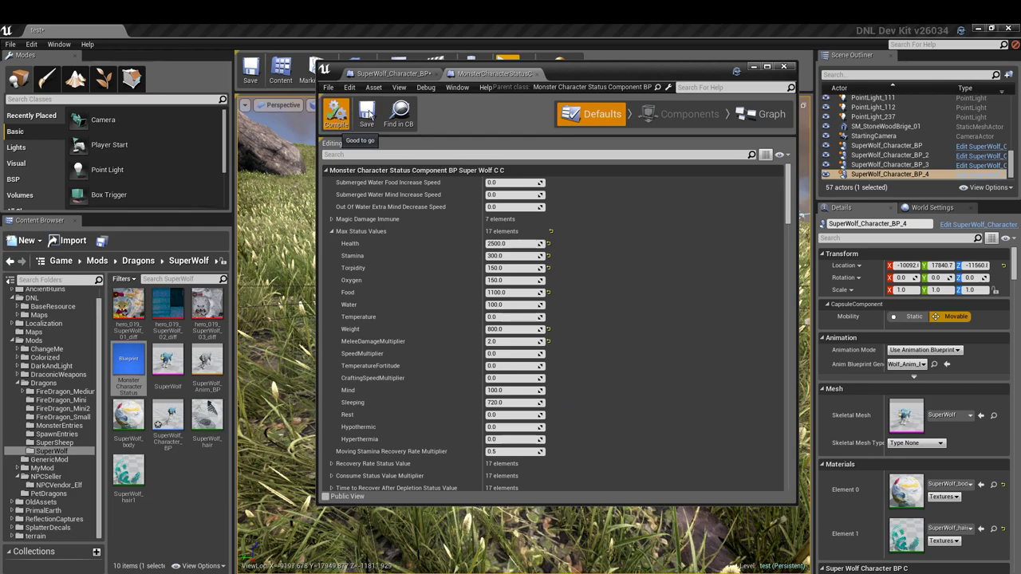
left_click(689, 113)
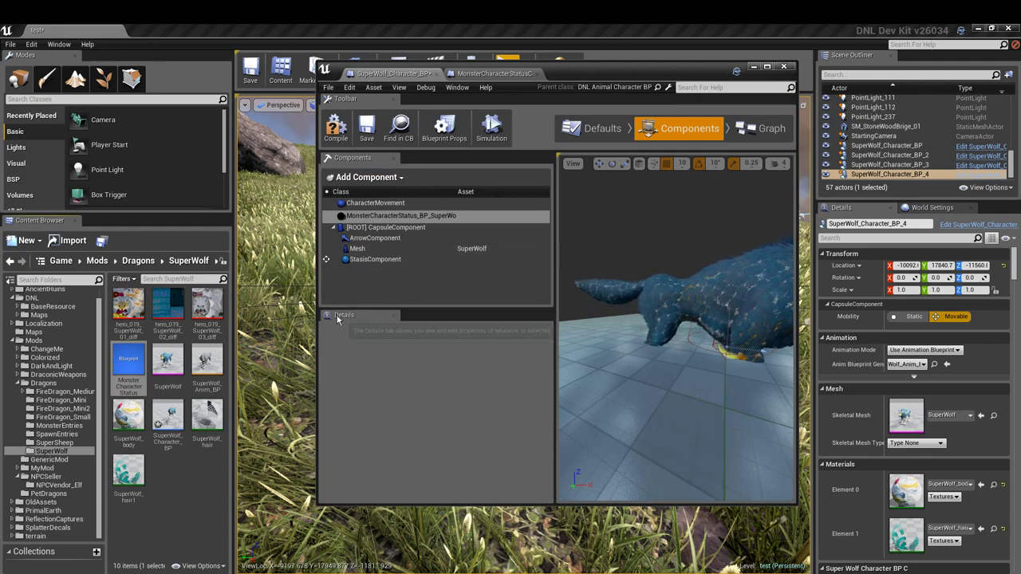
Step: Select MonsterCharacterStatus_BP_SuperWolf, verify Health 2500 in its max values, and reopen its blueprint
left_click(375, 202)
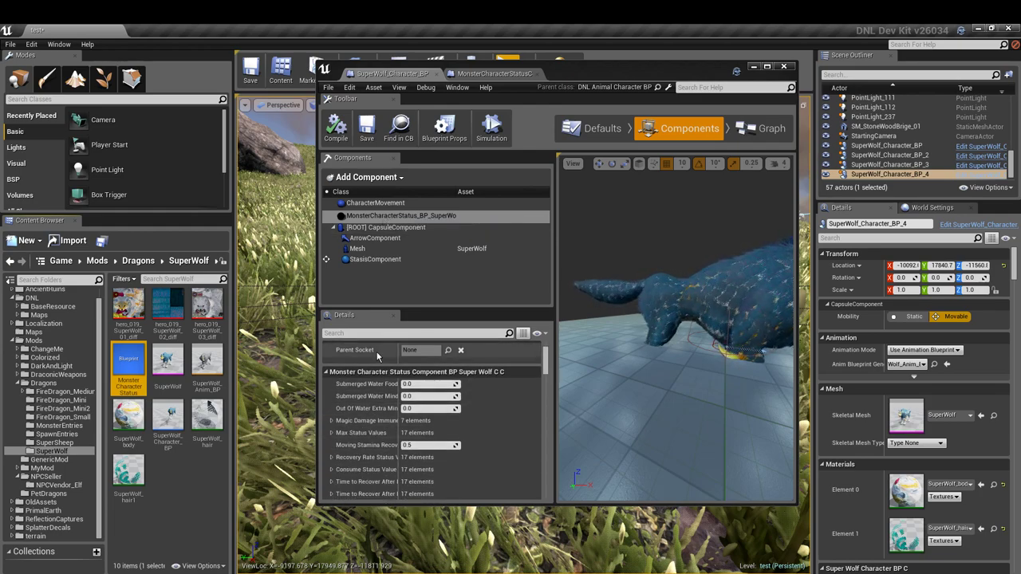
mouse_move(129, 357)
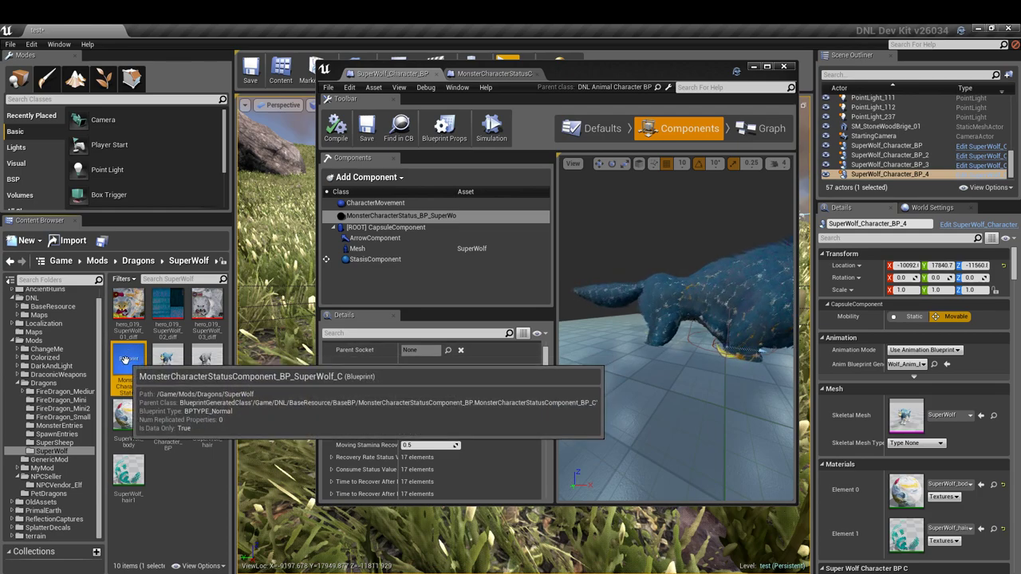
left_click(602, 113)
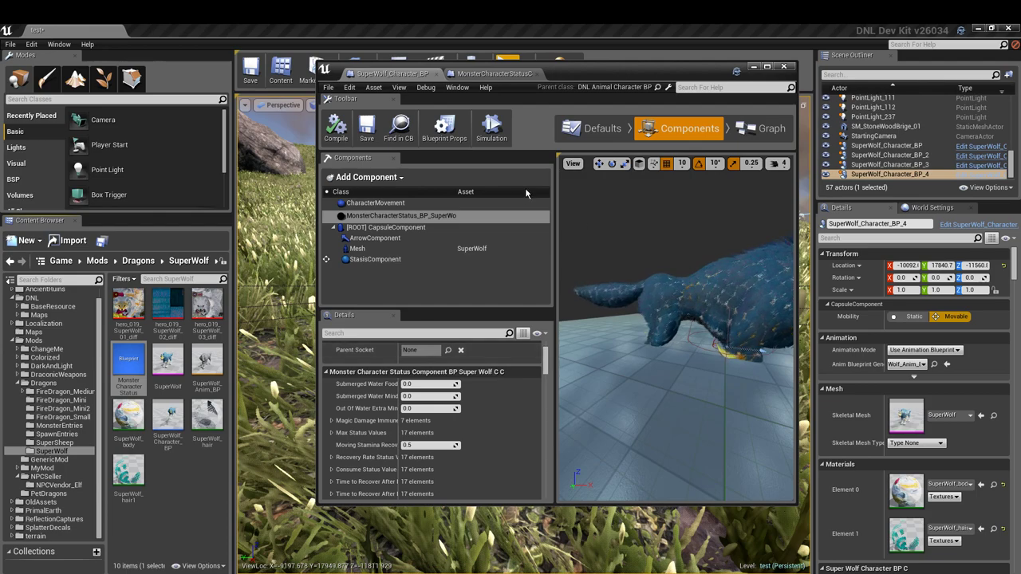
left_click(336, 128)
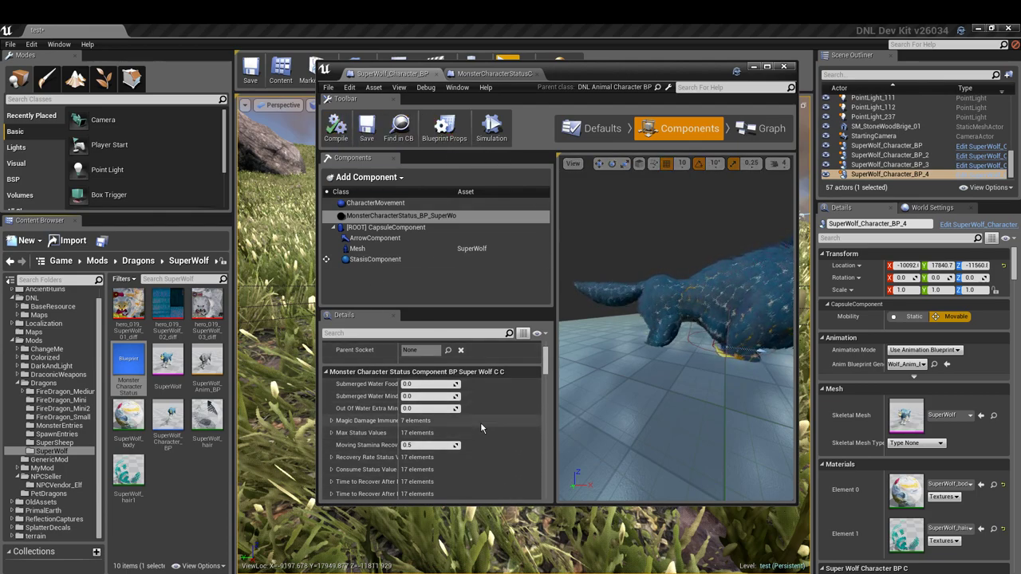
left_click(331, 421)
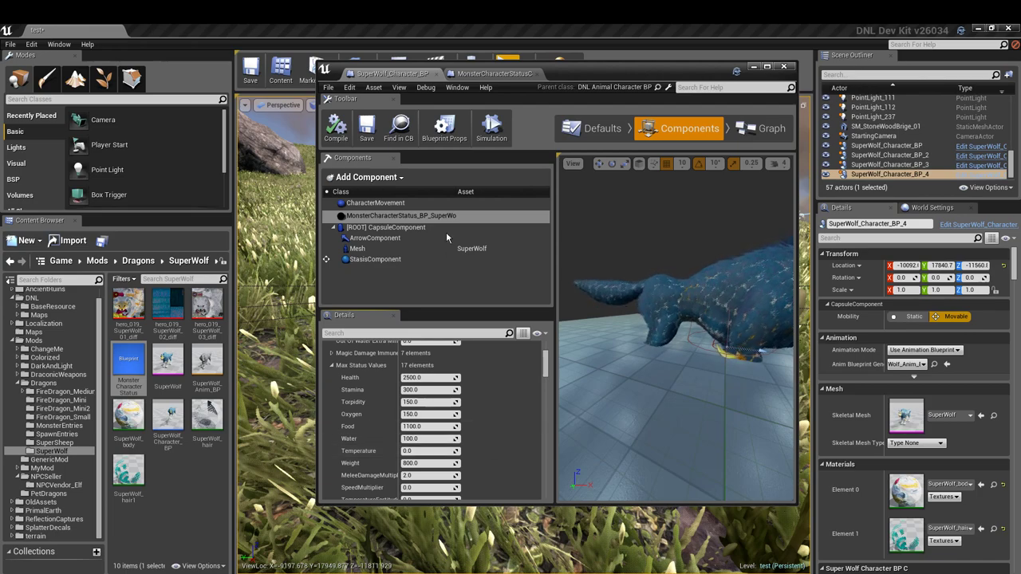
mouse_move(127, 359)
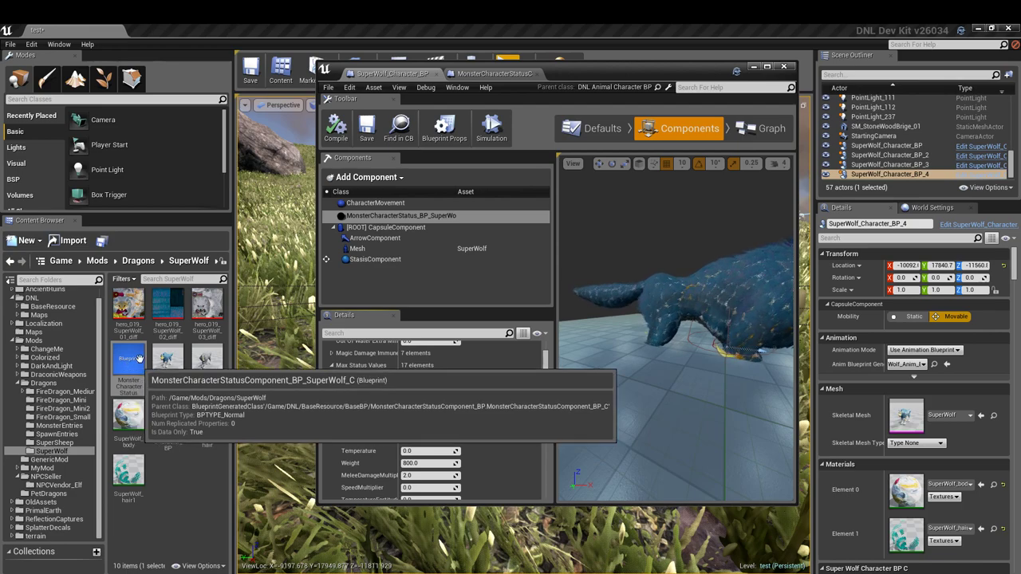
left_click(602, 128)
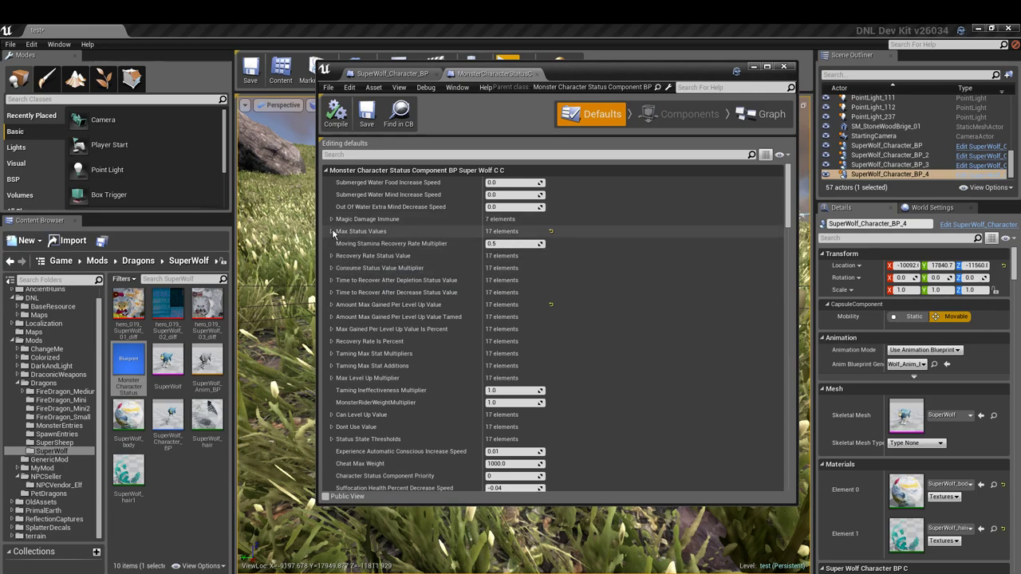
Step: Close the blueprint editor and Play the level to test the SuperWolf
left_click(331, 231)
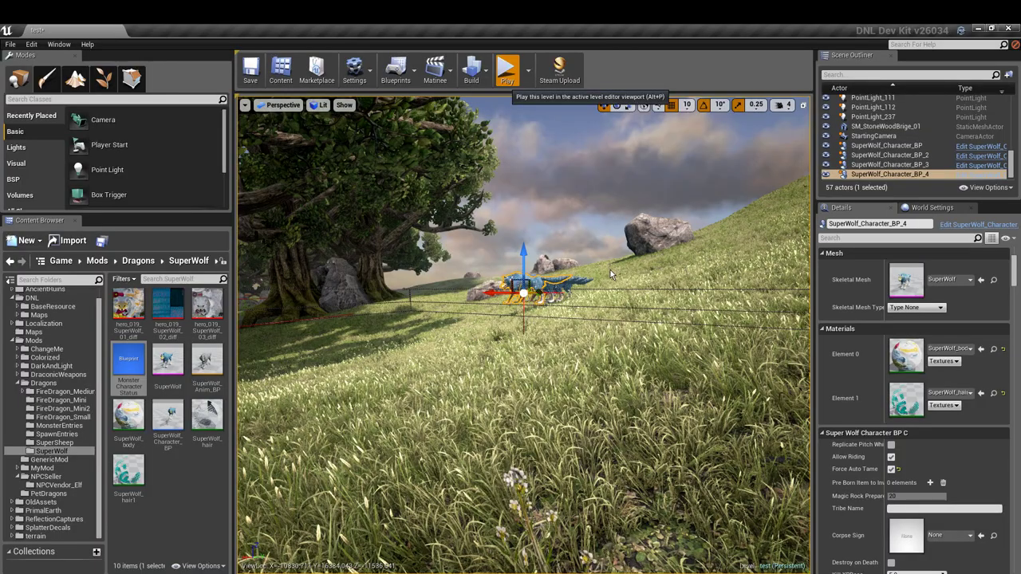
left_click(506, 69)
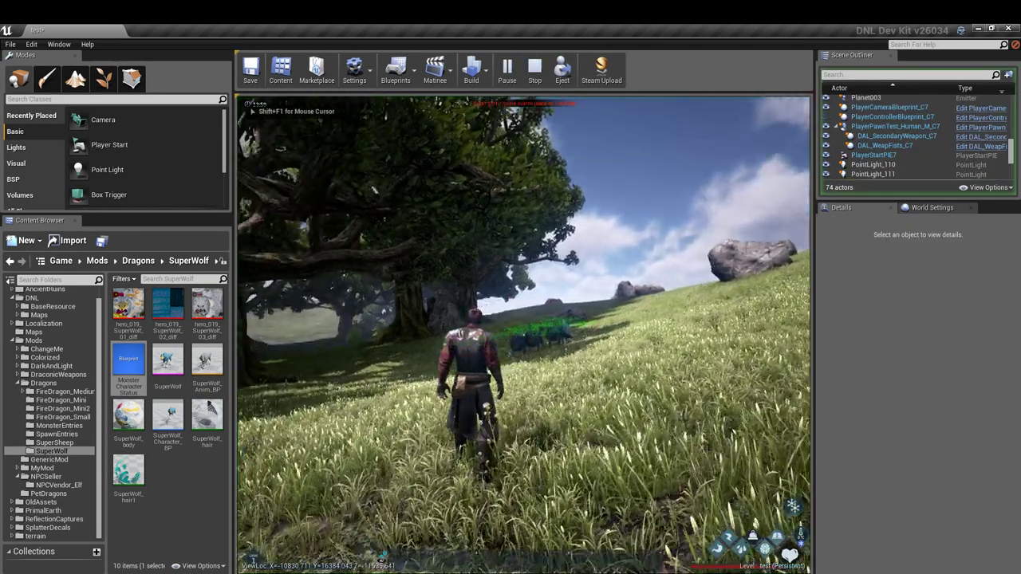